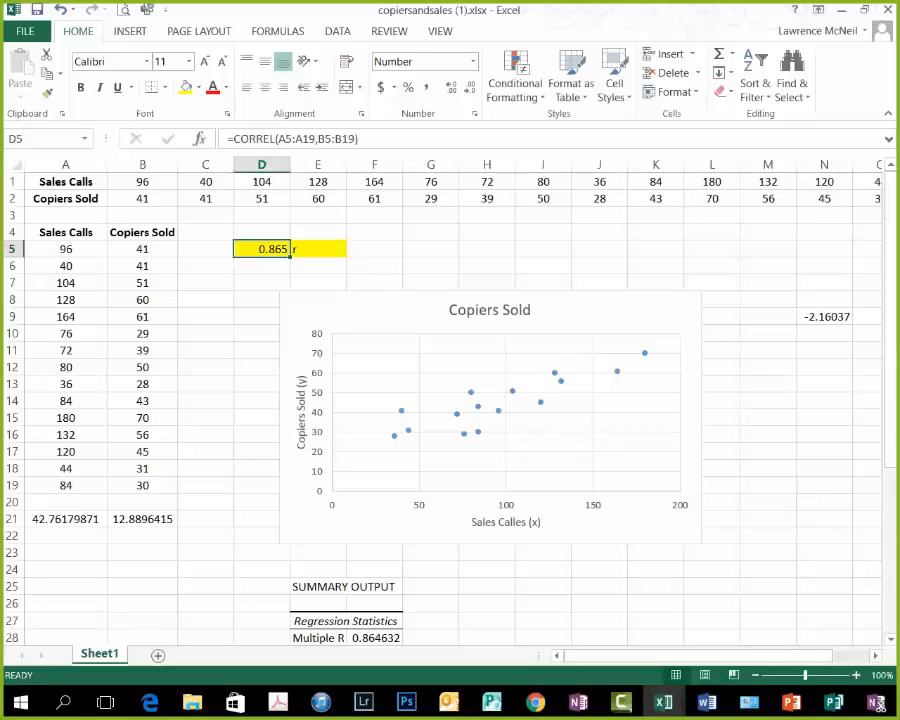
mouse_move(245, 293)
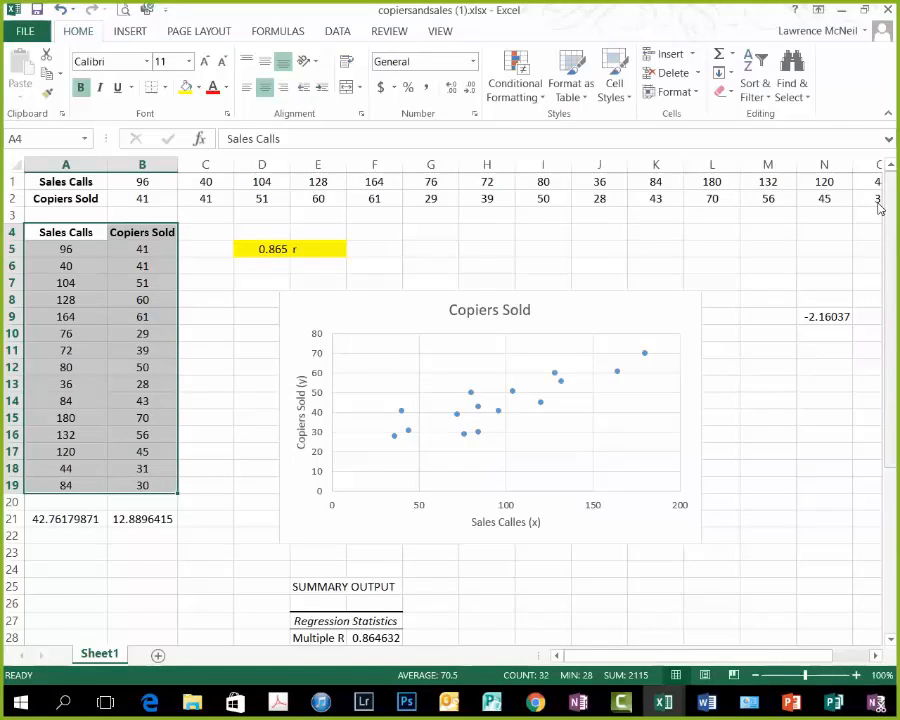
- Scroll to the Sales Calls and Copiers Sold table on Sheet1 and copy A4:B19
scroll(down, 3)
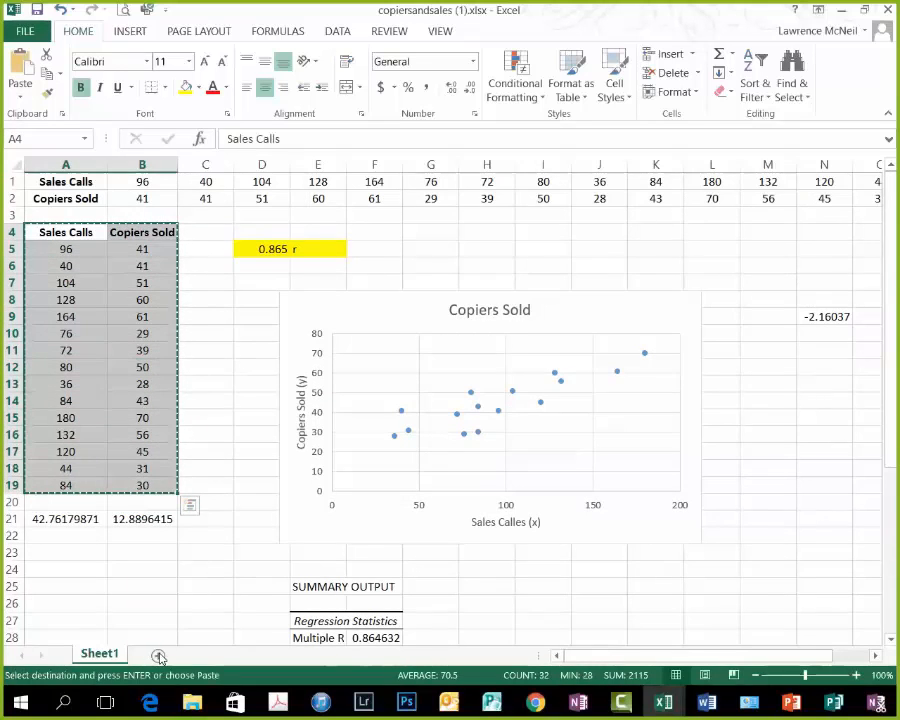
- Add Sheet2, paste the table at A2, and label the Sales Calls column 'X'
click(155, 653)
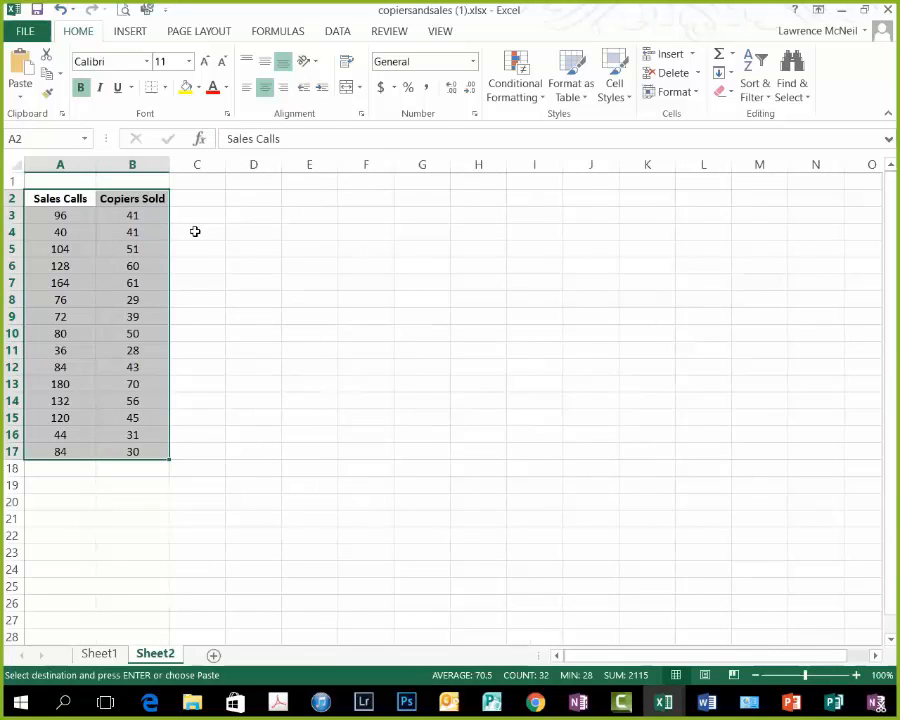
click(196, 231)
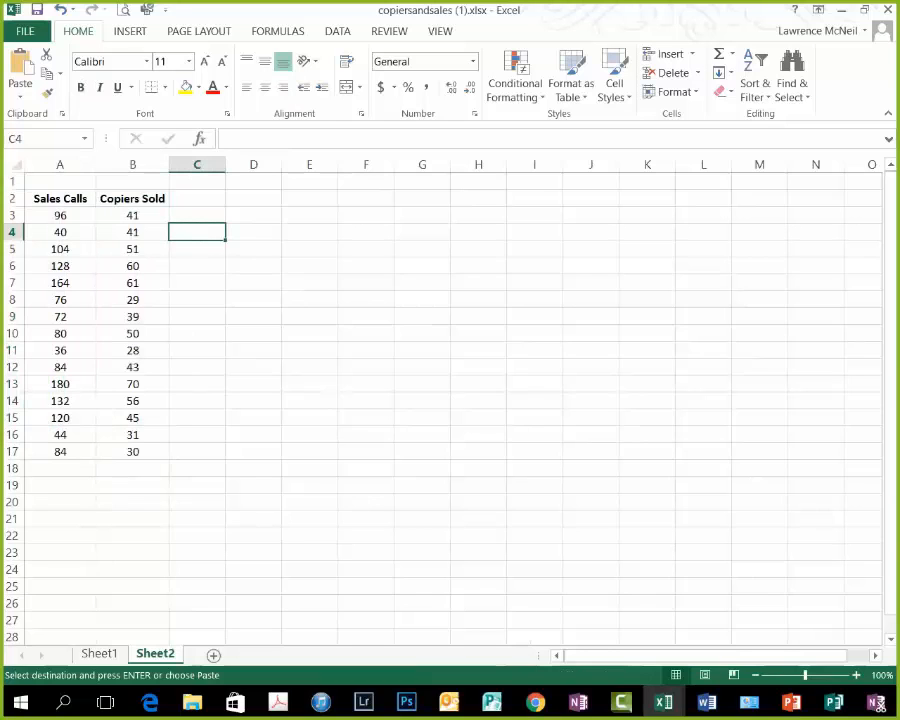
click(60, 181)
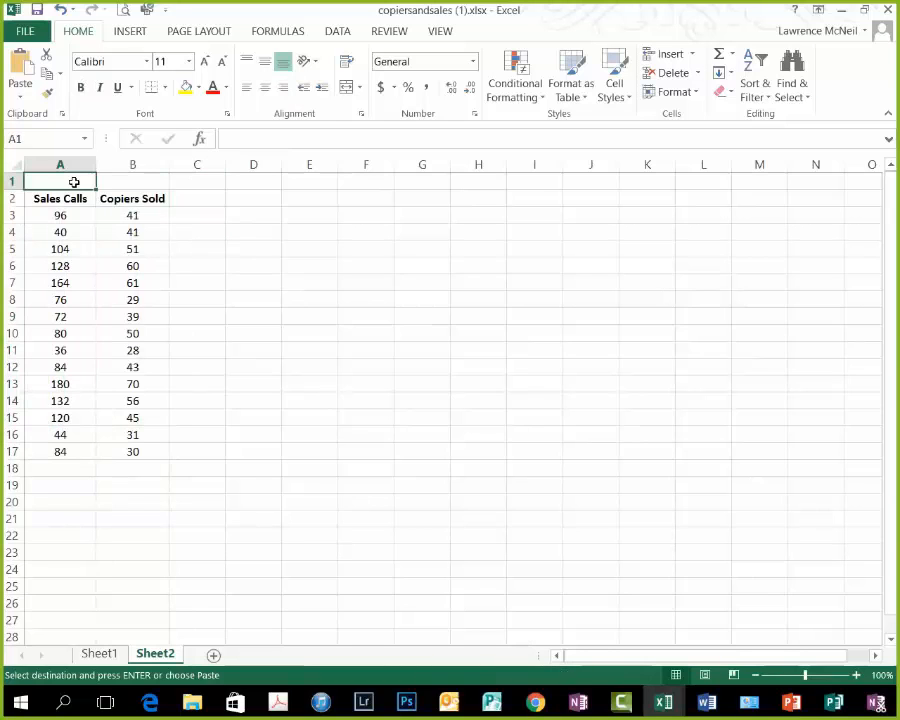
text(X)
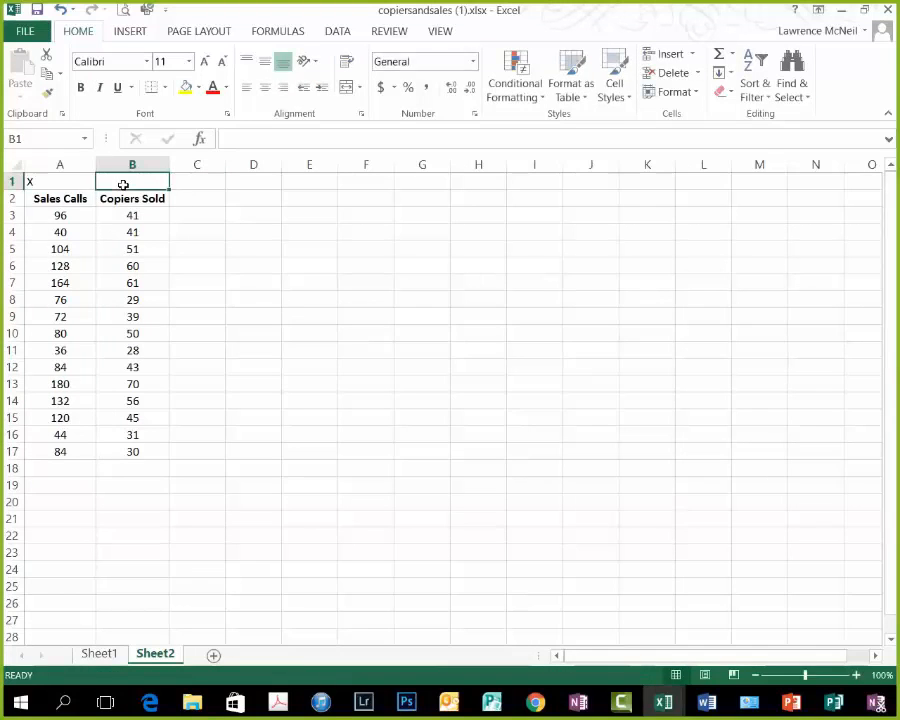
mouse_move(202, 209)
text(Y)
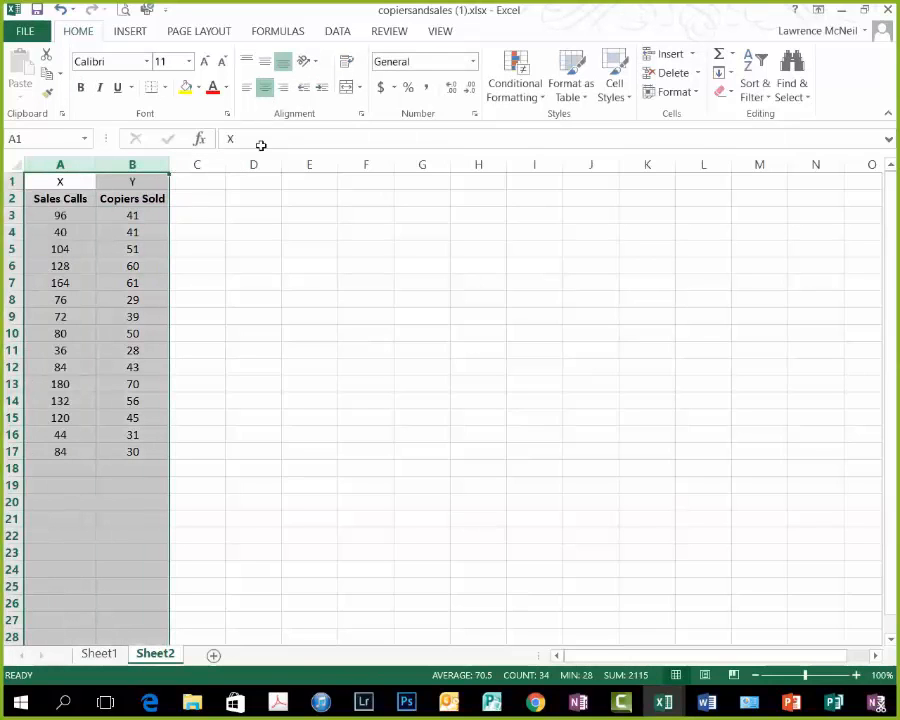
- Label the Copiers Sold column 'Y' and center columns A:B under the labels
click(253, 198)
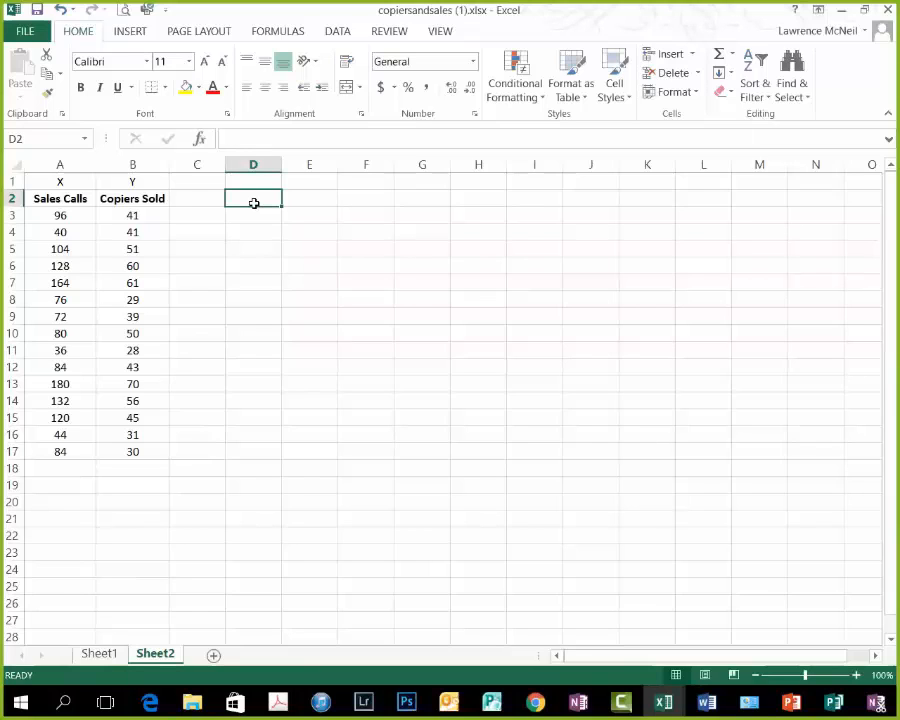
click(132, 198)
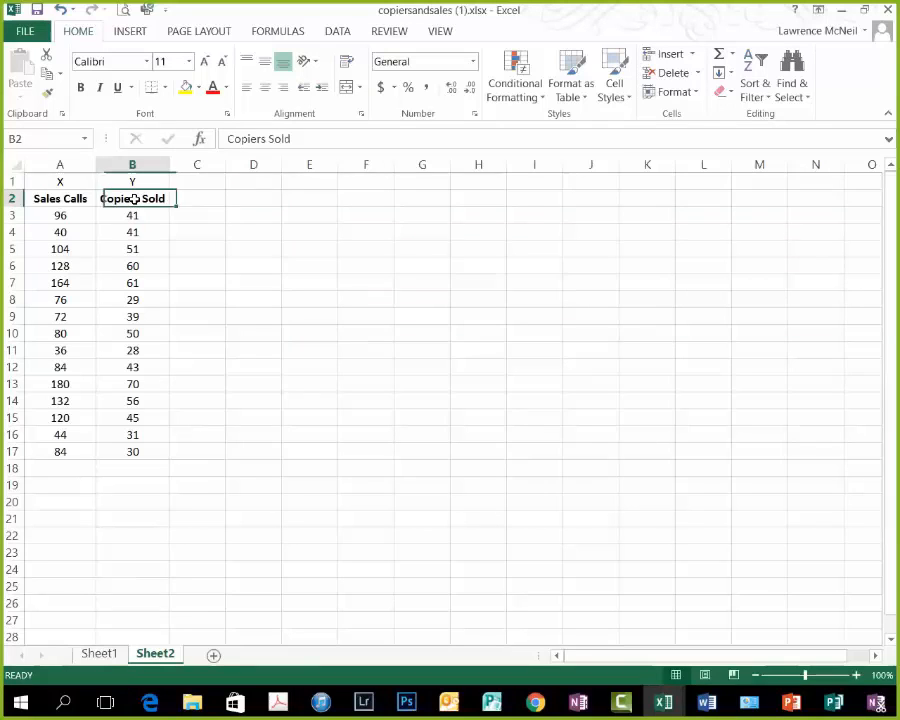
click(59, 198)
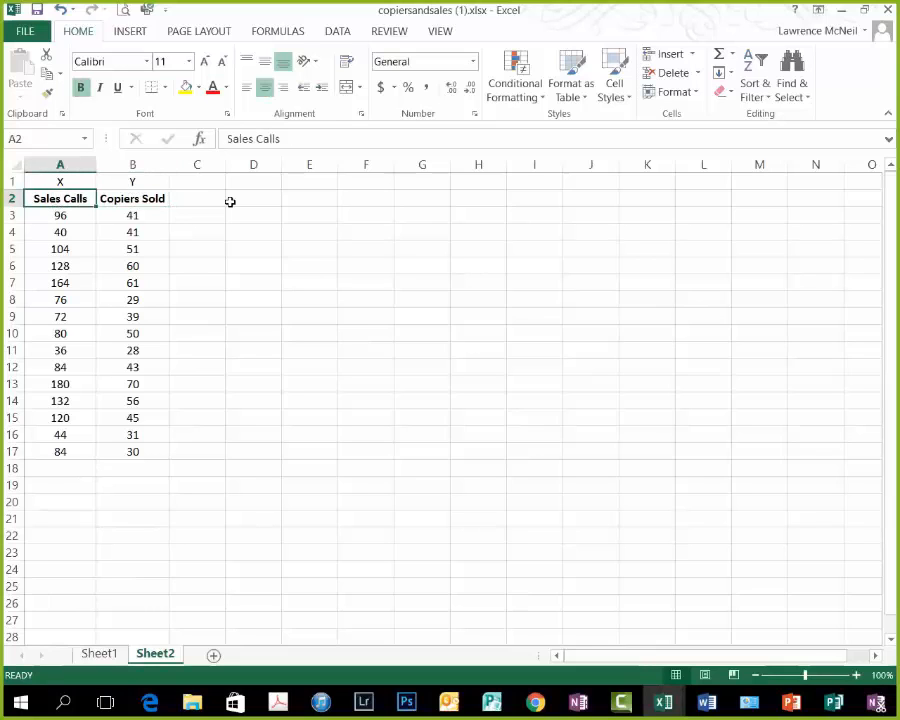
click(253, 198)
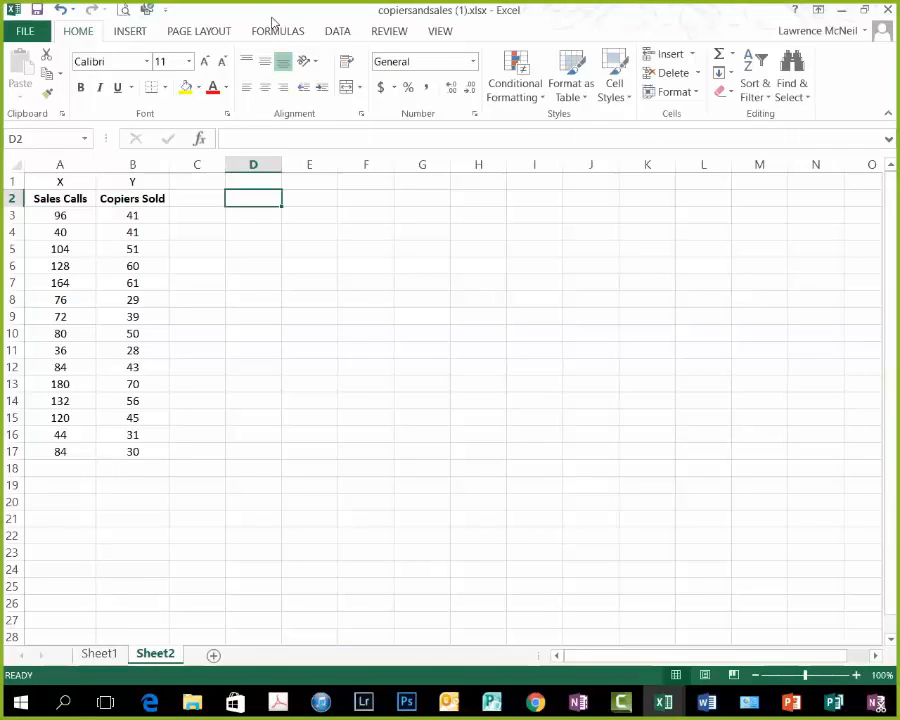
- Start a Data Analysis Regression with Copiers Sold B2:B17 as the Y range
click(337, 30)
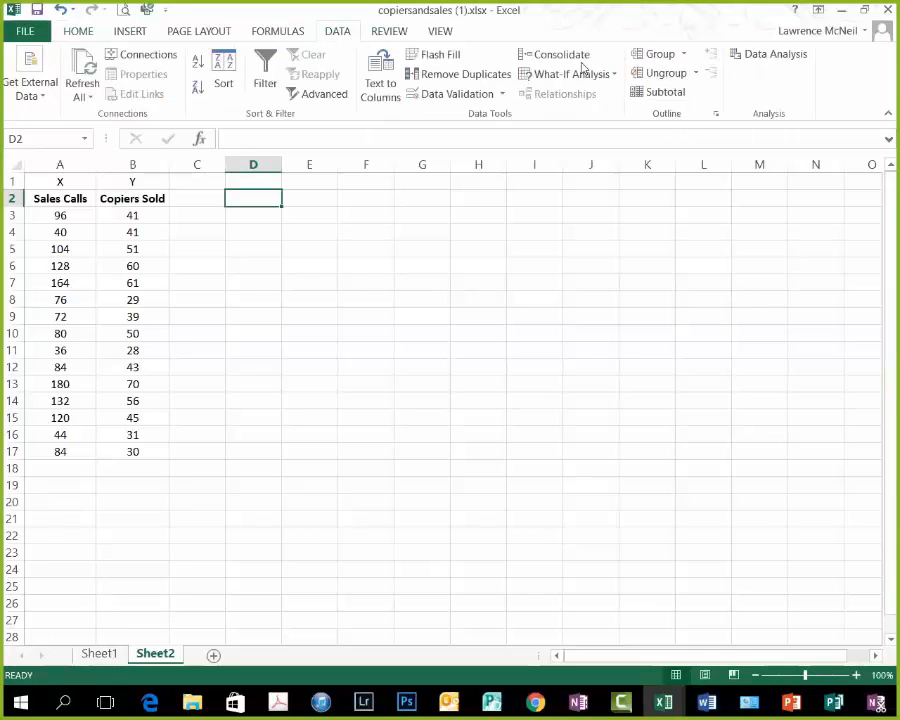
click(775, 54)
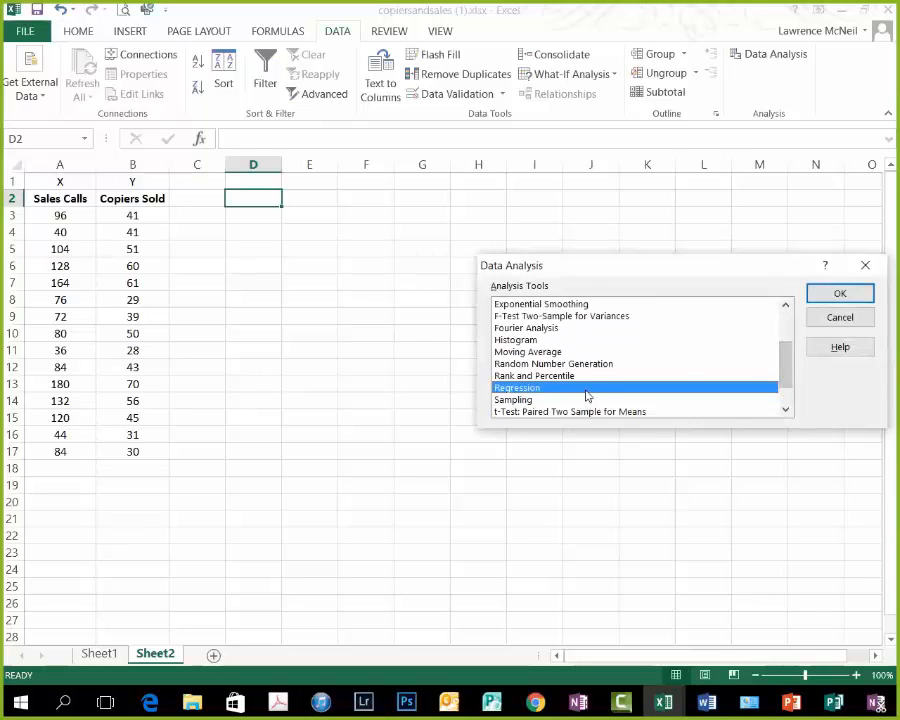
click(840, 292)
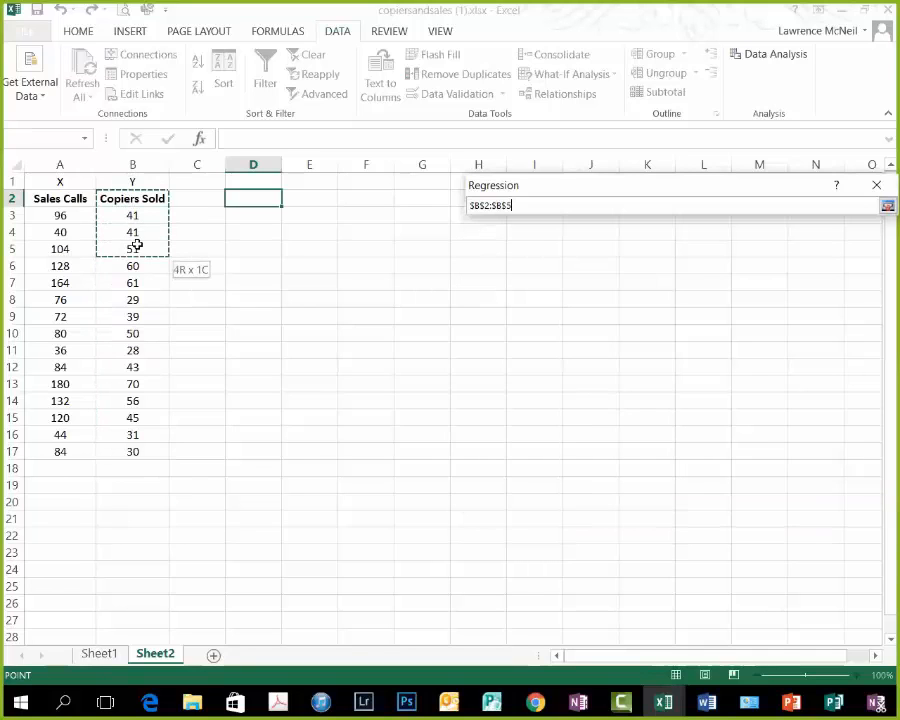
drag(132, 246, 132, 451)
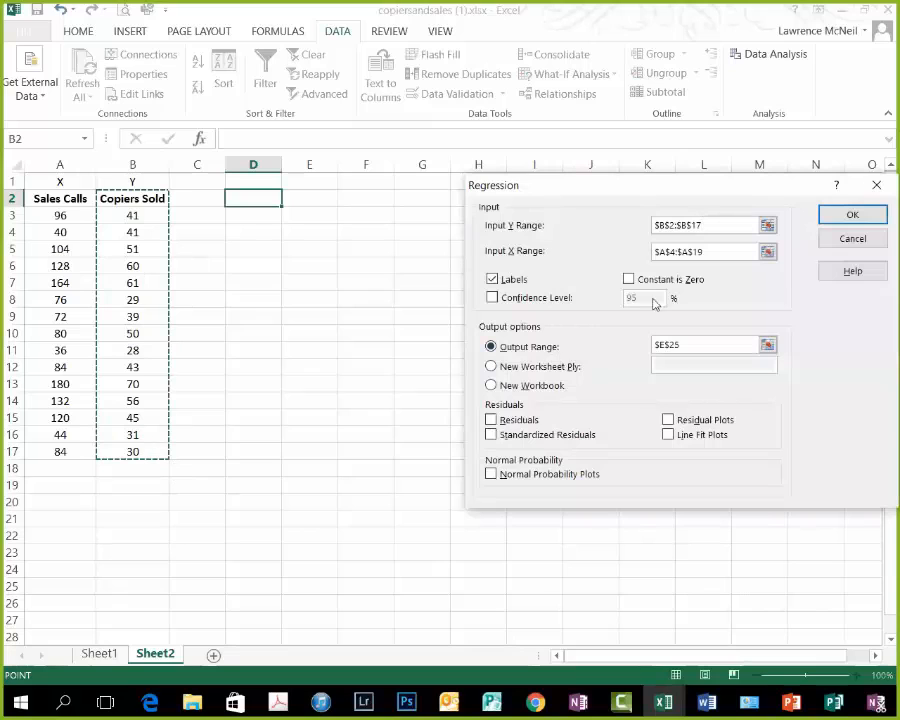
- Set X range A2:A17, enable Labels, output to D3, and run the regression
click(705, 251)
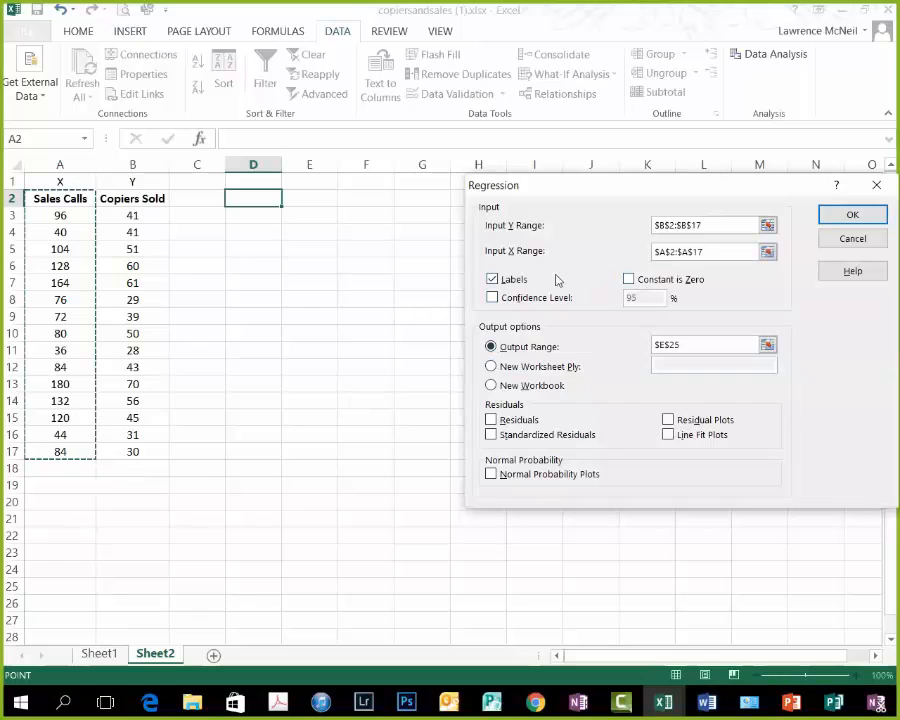
click(491, 279)
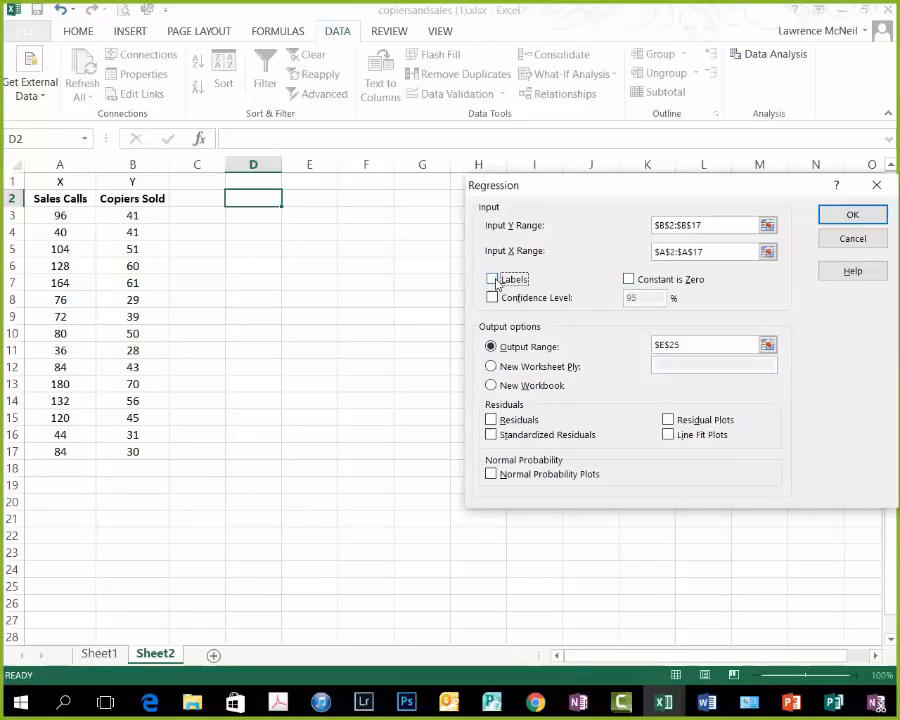
click(491, 279)
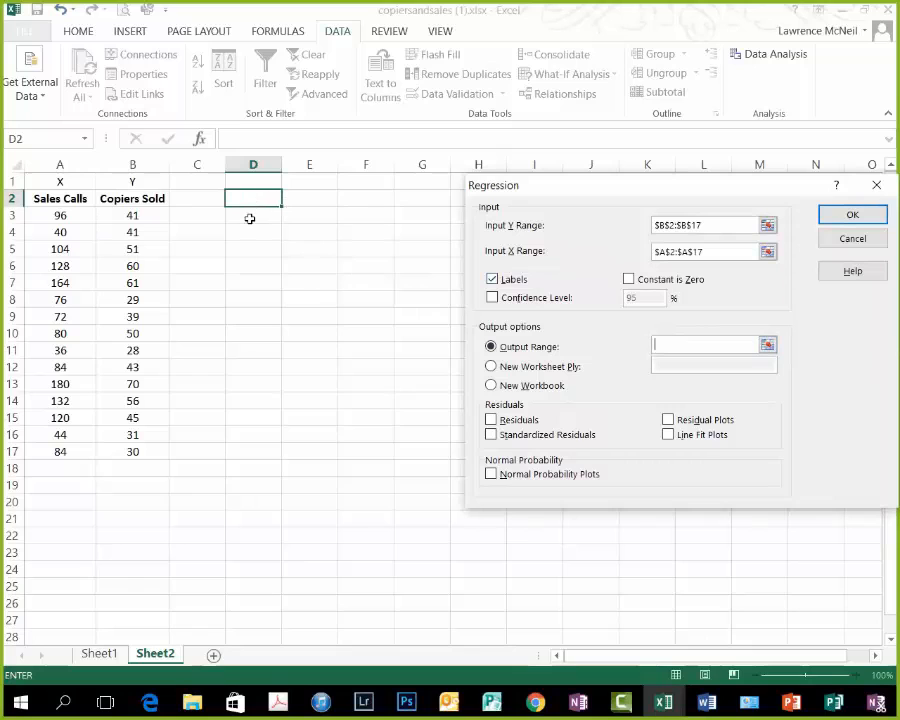
click(253, 215)
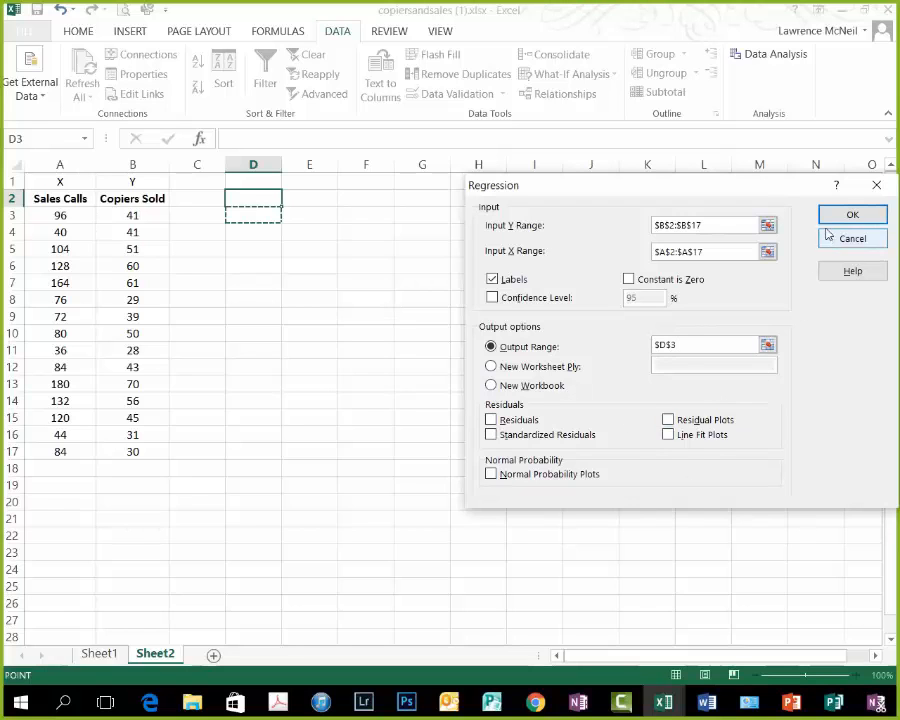
click(852, 214)
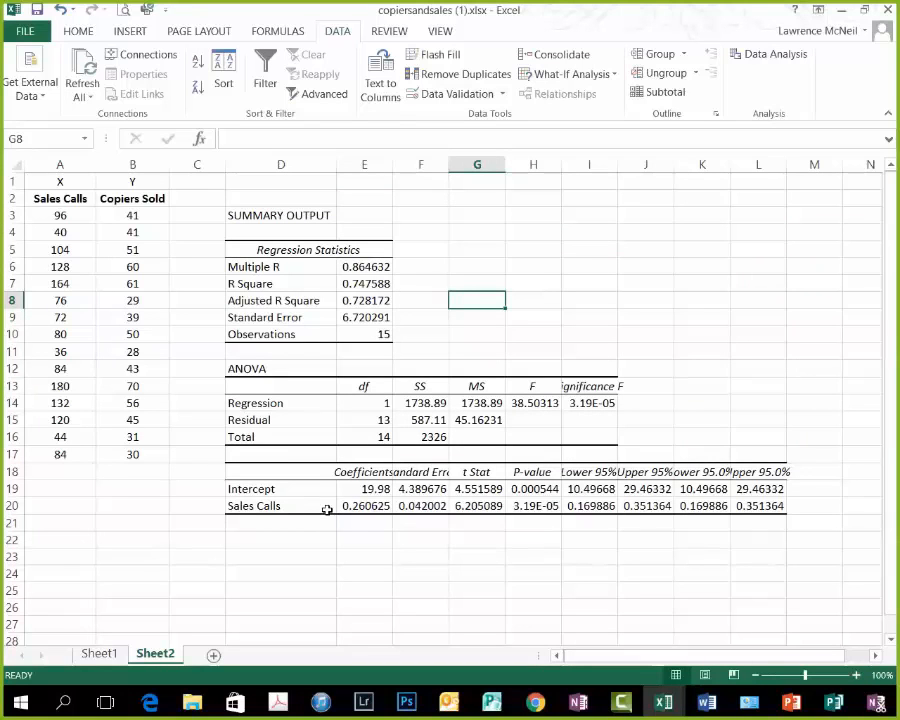
- Select the 0.260625 coefficient in E20 and apply yellow fill from Home
click(364, 505)
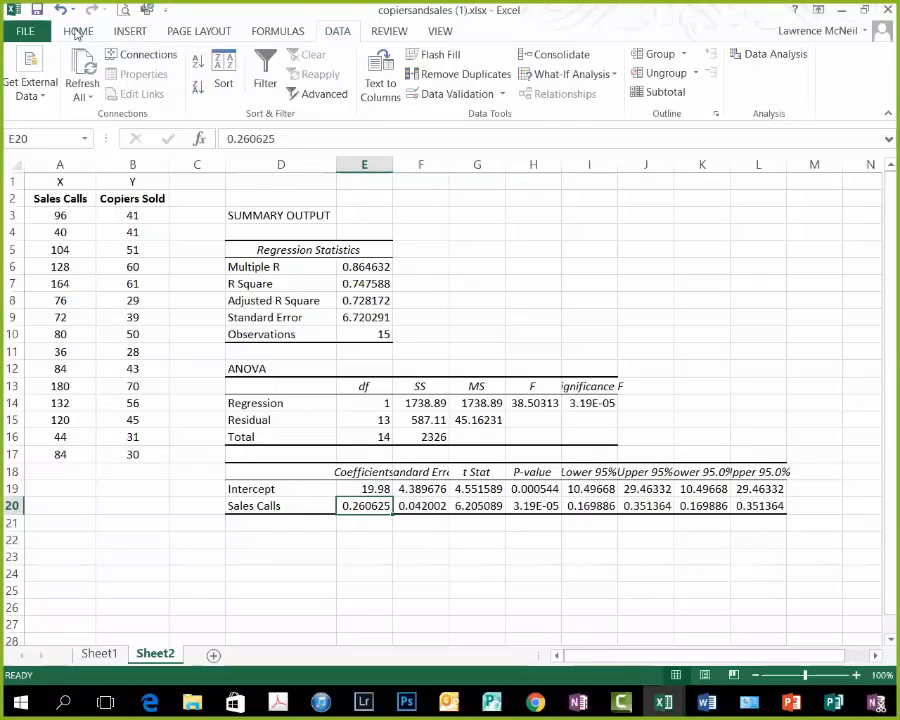
click(78, 31)
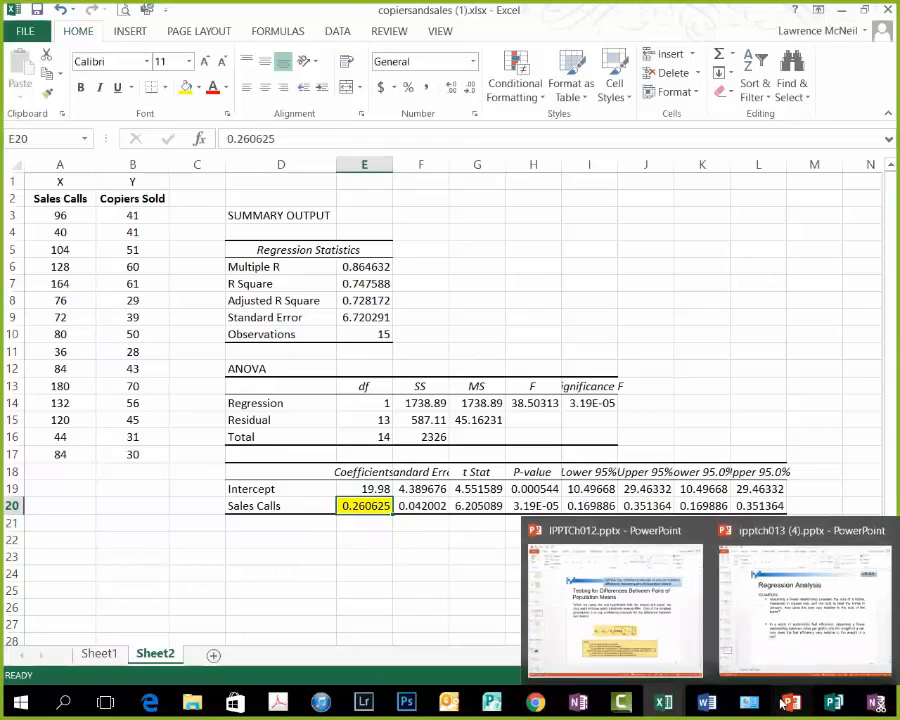
- View the slide's intercept example, then select the intercept coefficient E19 in Excel
click(805, 600)
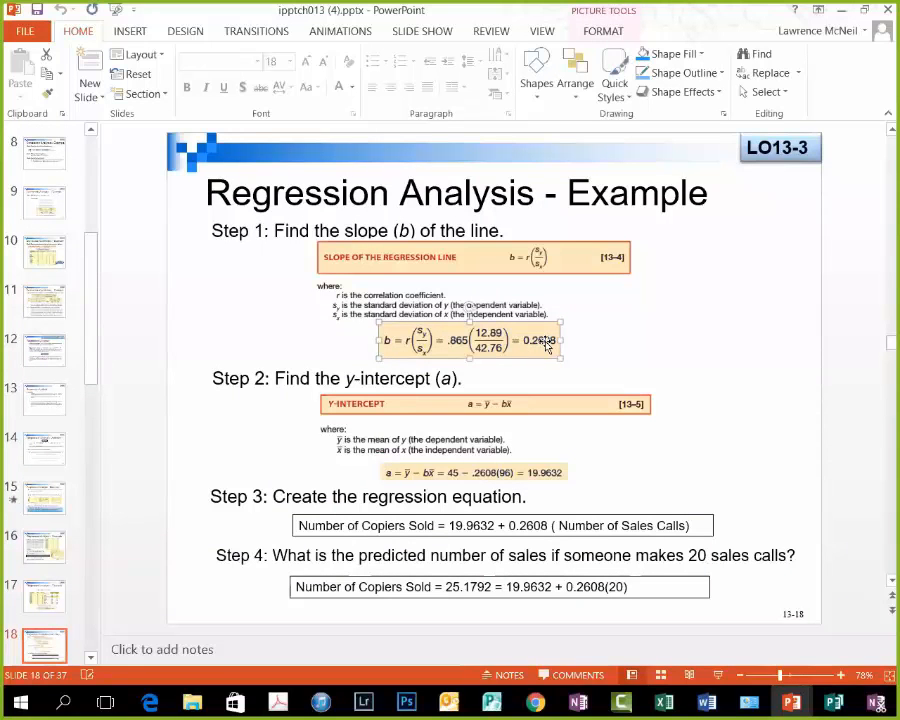
click(663, 701)
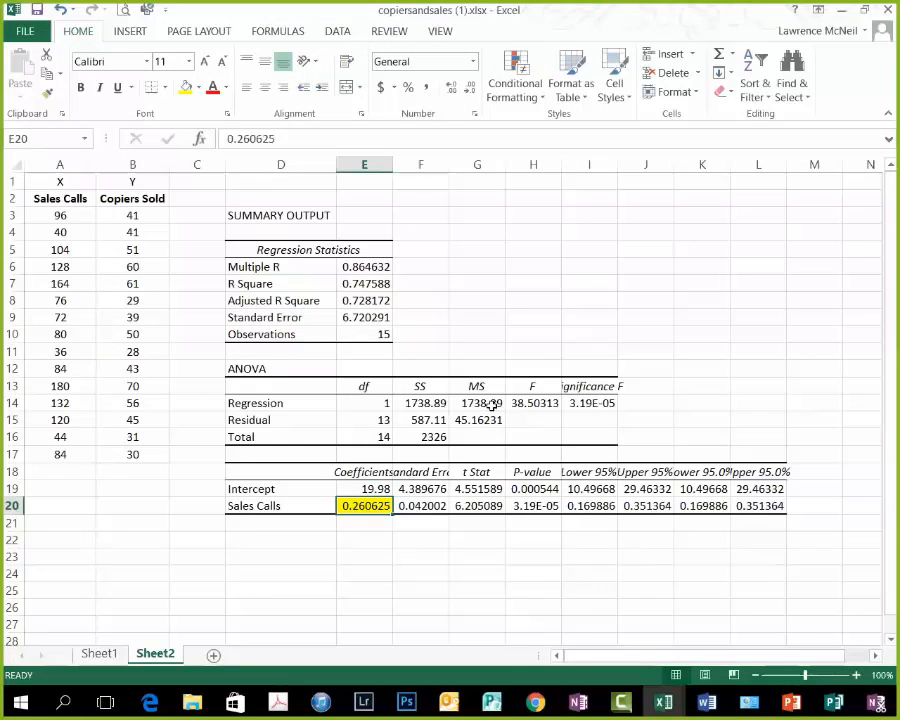
click(364, 488)
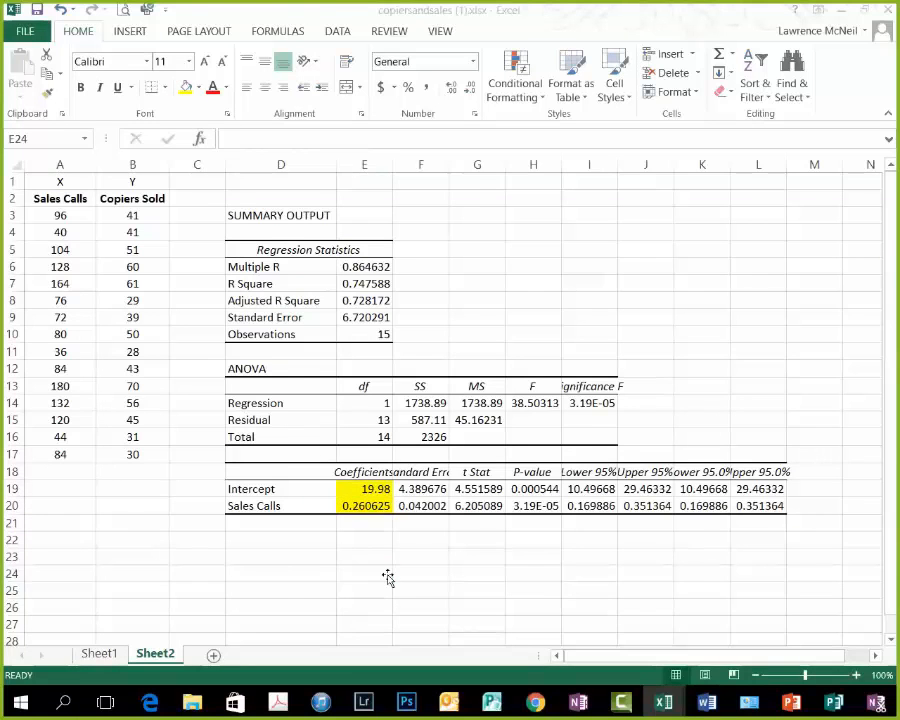
- Check the slide's intercept calculation and highlight E19 yellow, displayed as 19.9800
click(792, 701)
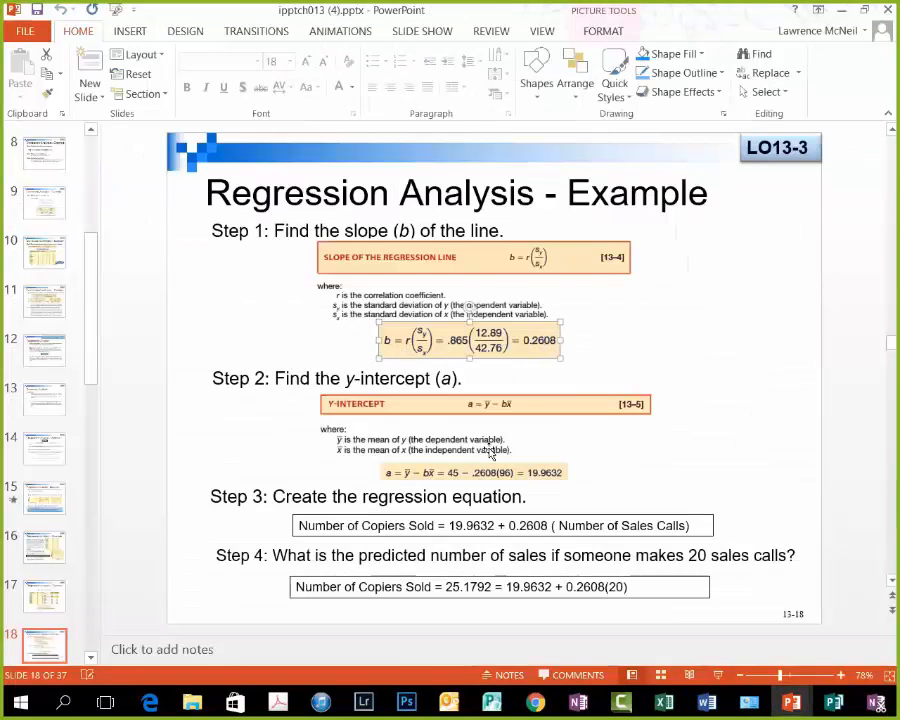
click(475, 472)
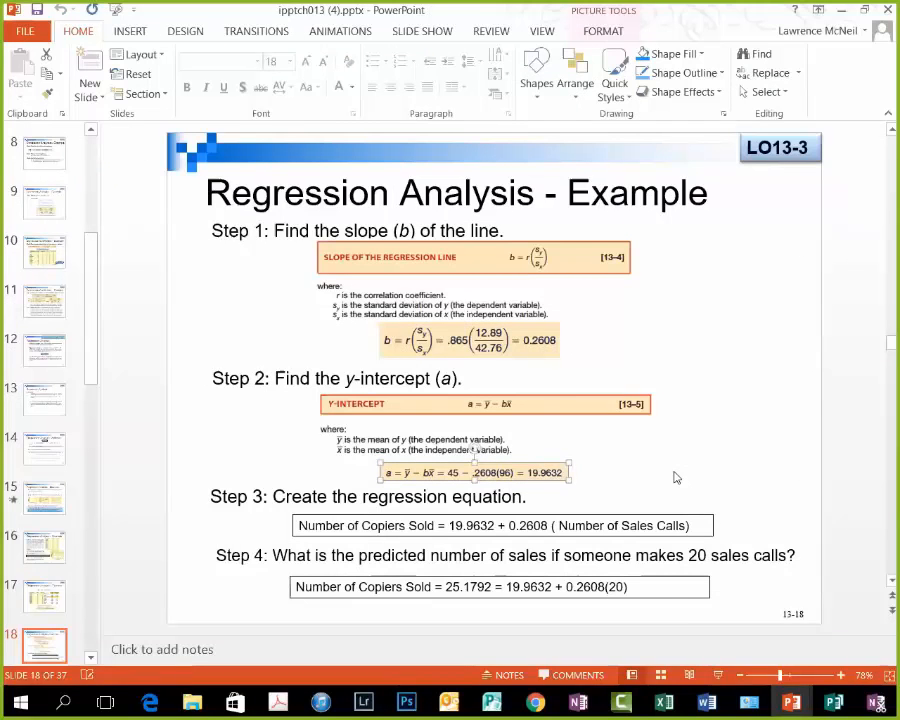
click(663, 701)
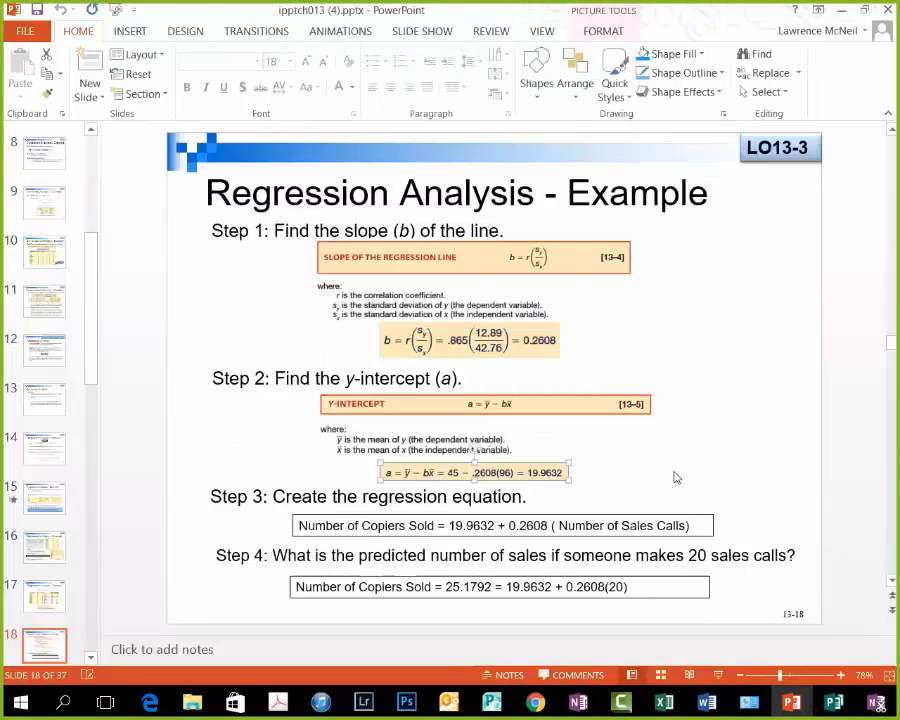
click(475, 472)
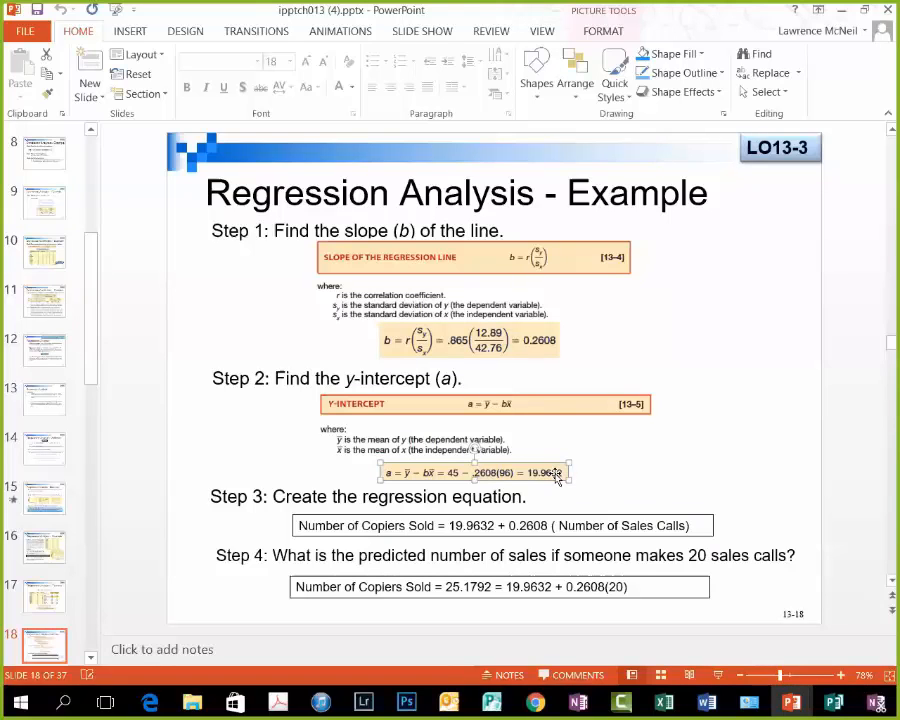
mouse_move(555, 478)
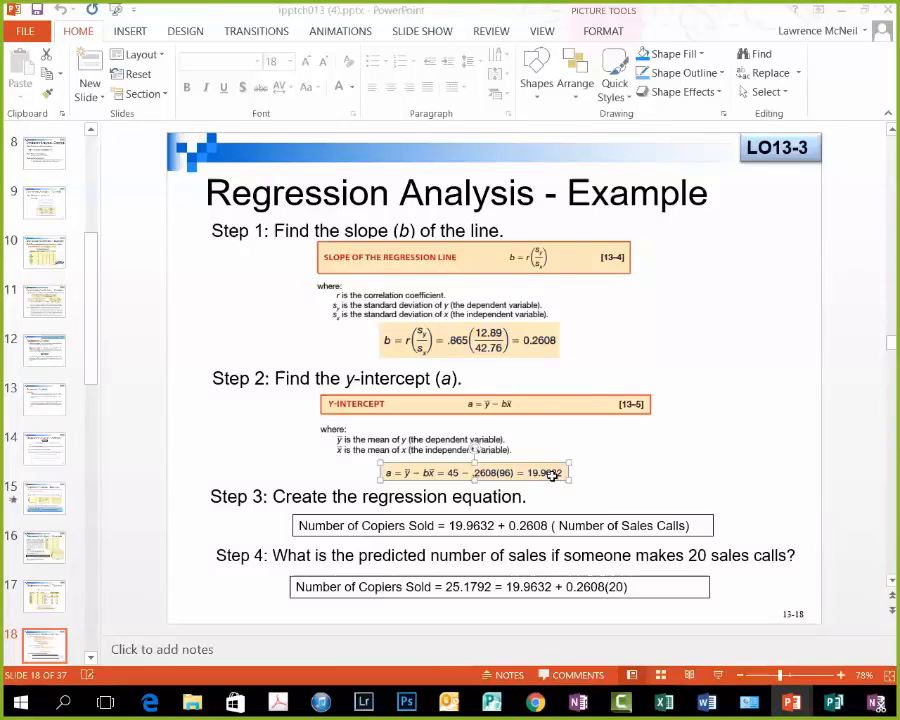
click(662, 701)
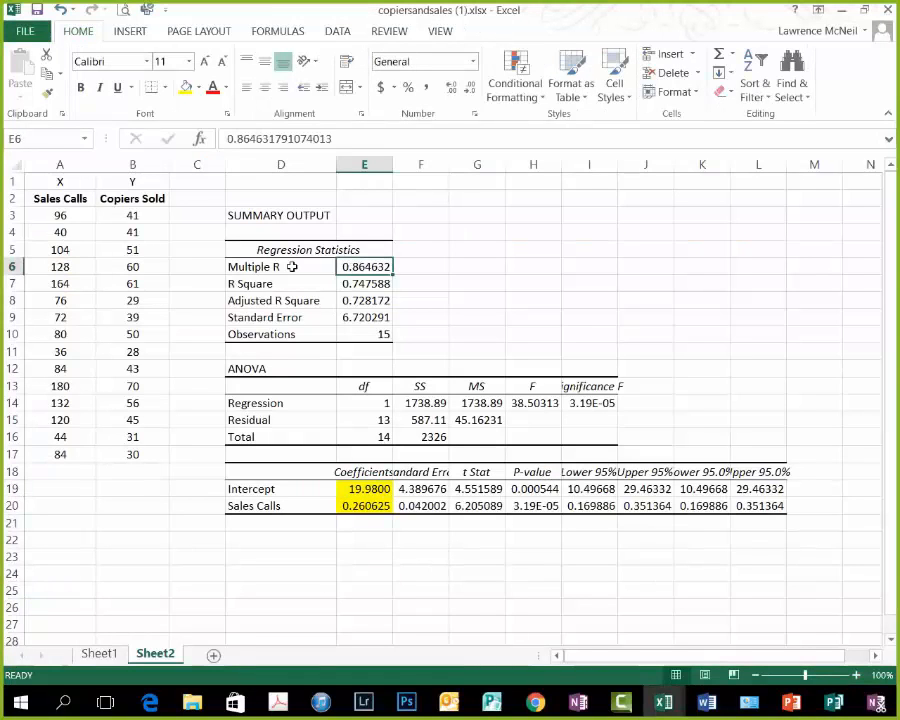
- Highlight Multiple R (D6:E6) yellow, label F6 'Correlation Coefficient', and reduce decimals
click(281, 266)
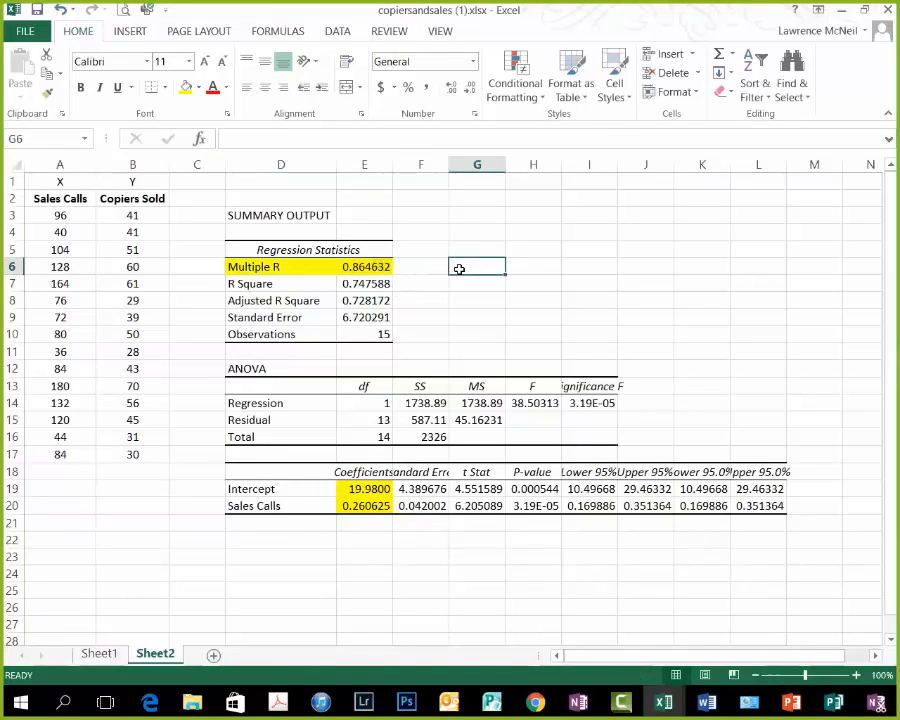
text(Correlation Co)
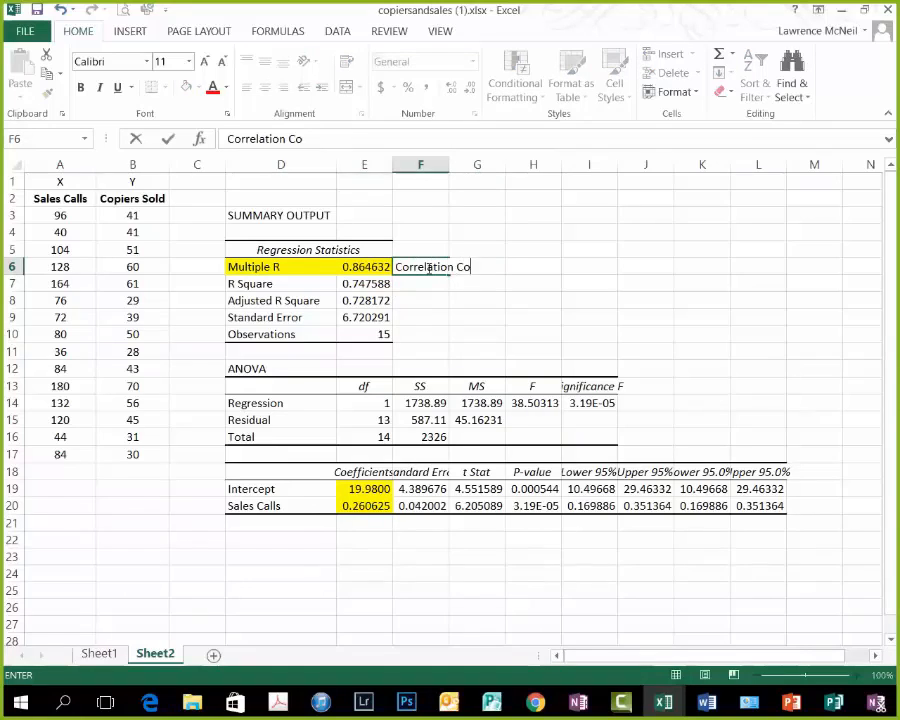
text(effi)
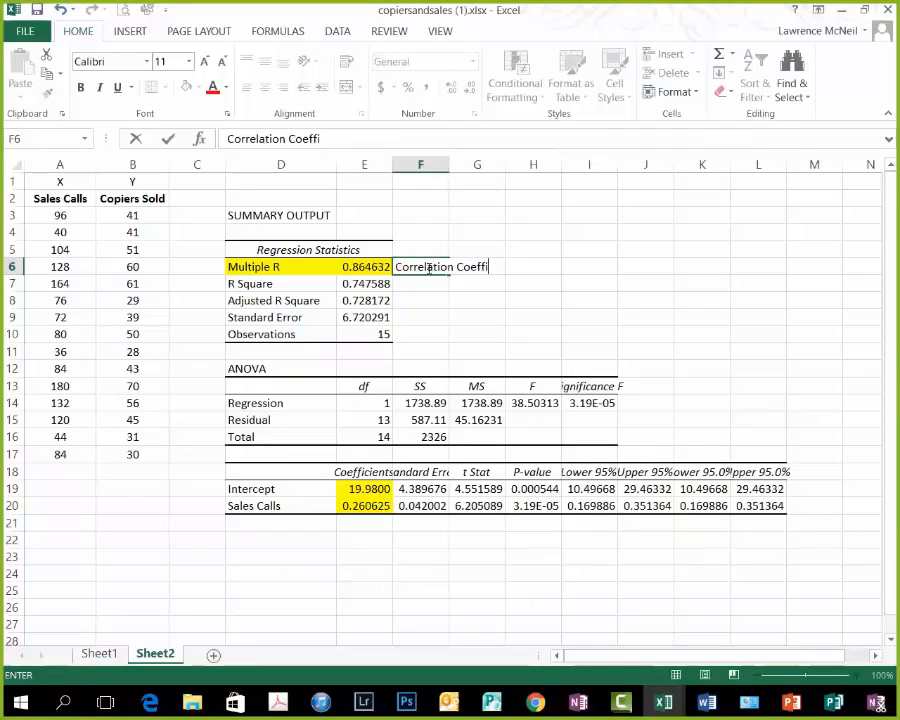
text(cient)
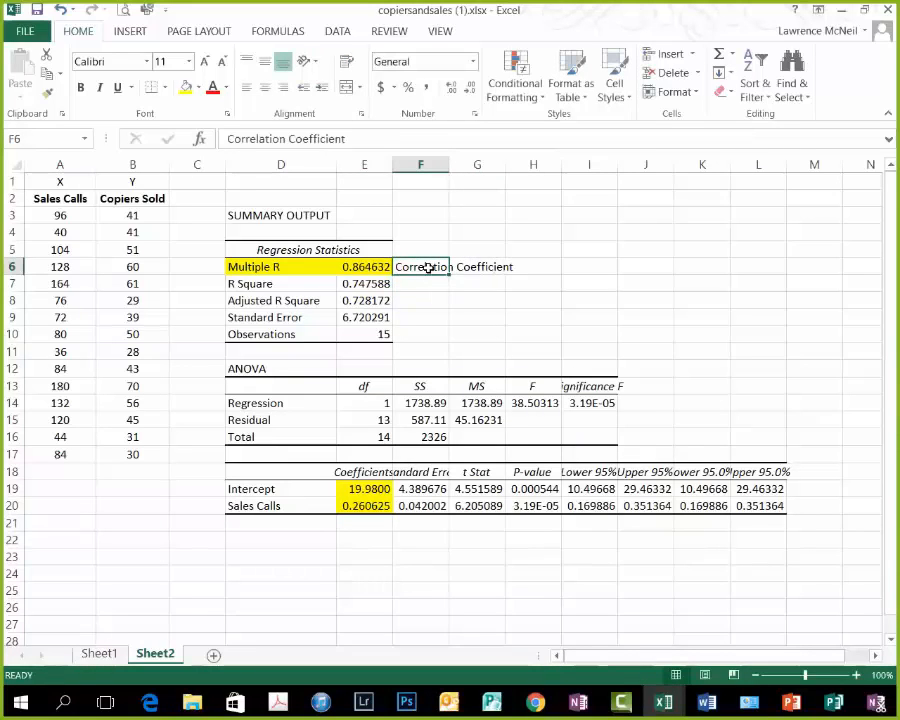
click(364, 267)
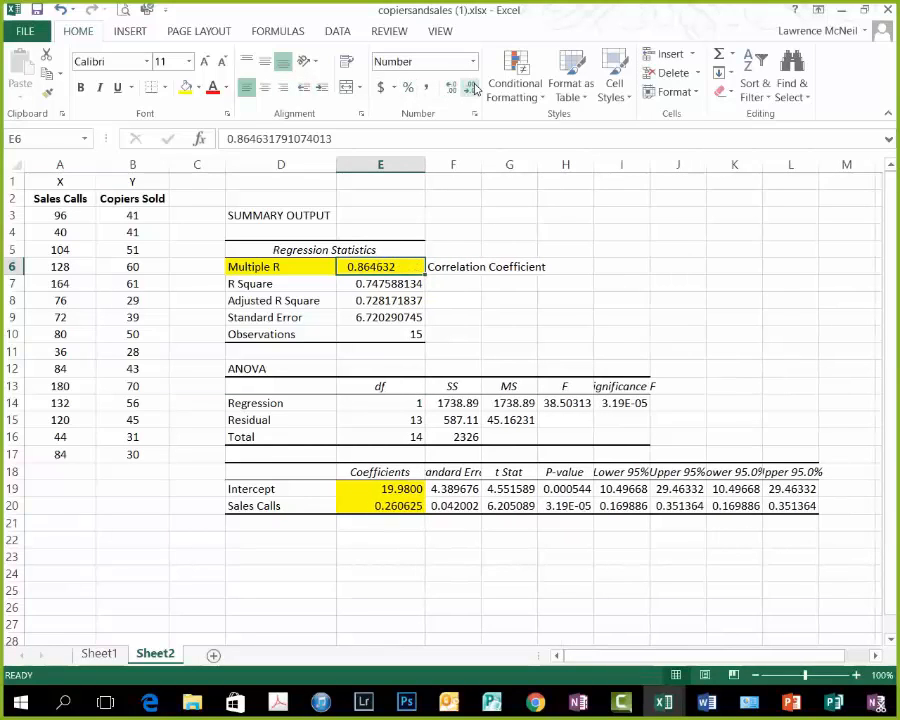
click(471, 88)
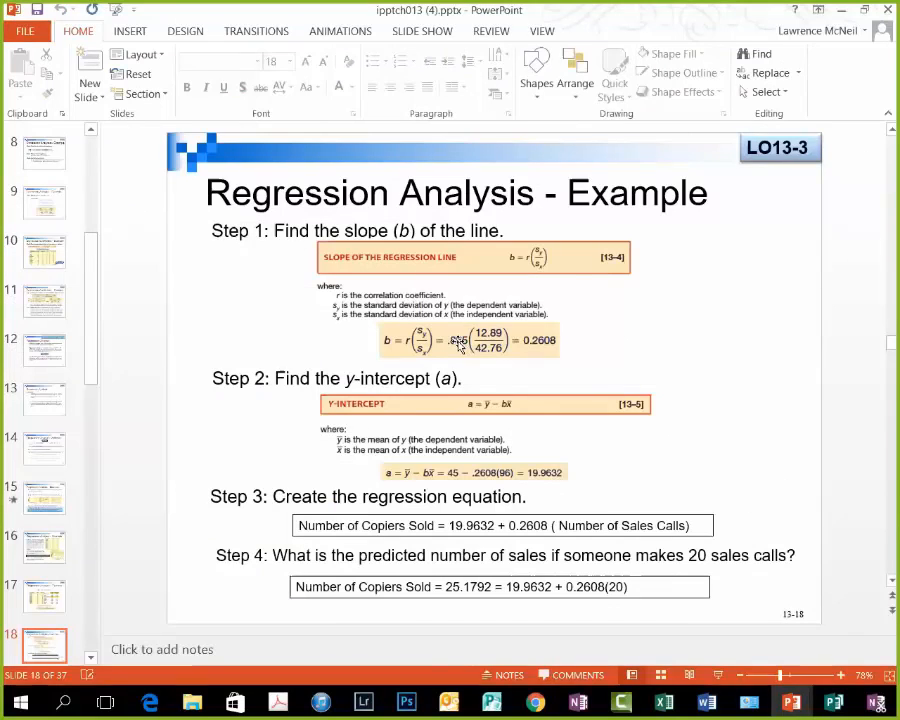
mouse_move(455, 345)
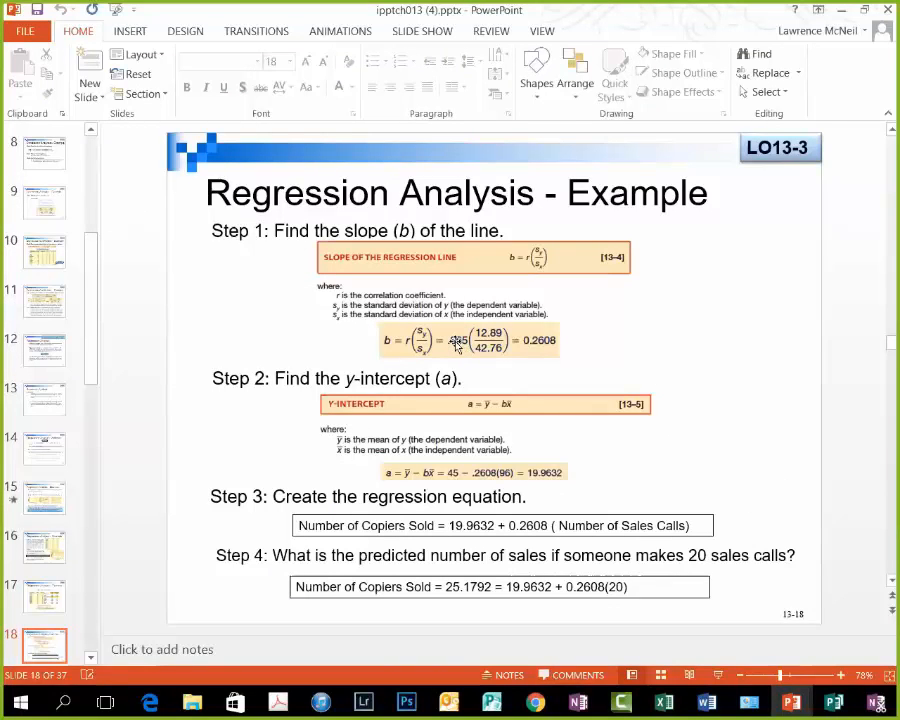
- Return to Excel and decrease decimals until Multiple R reads 0.865
click(662, 701)
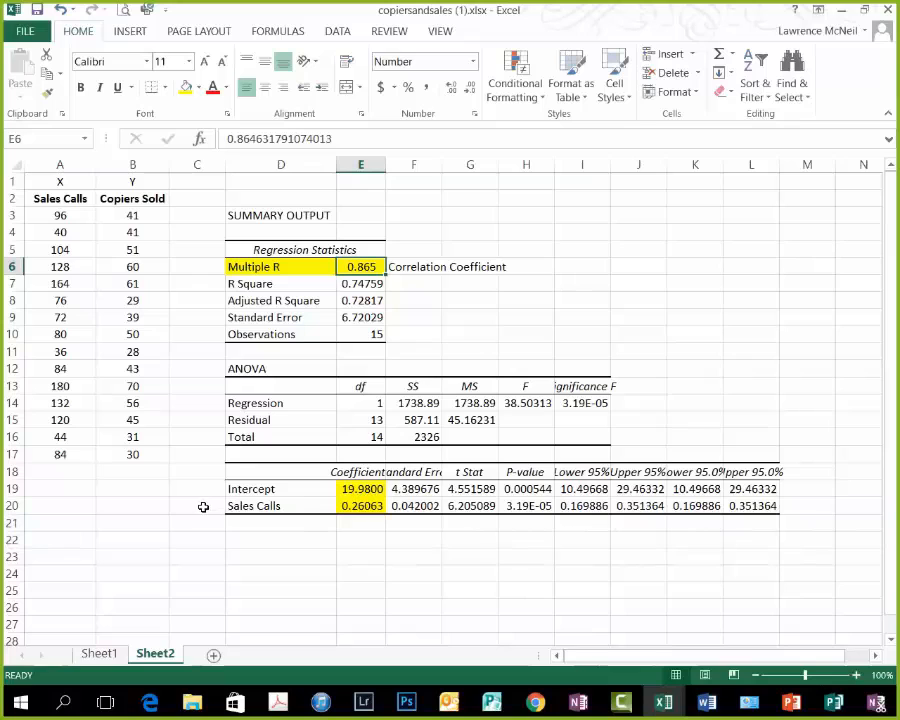
- Type 'a' in C19 and 'b' in C20, then review coefficients 19.98 and 0.260625
click(197, 540)
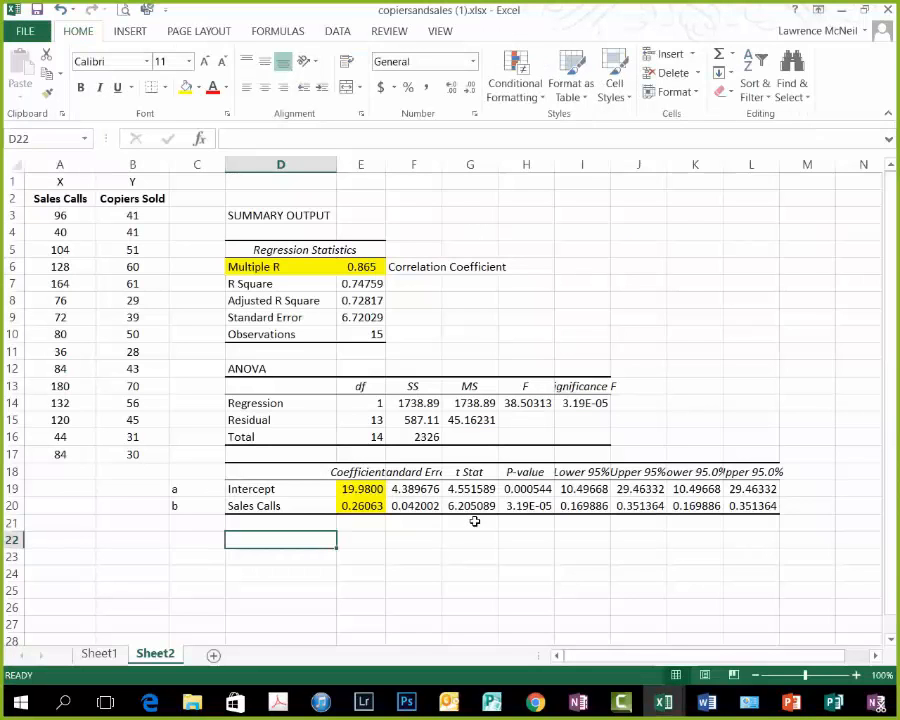
mouse_move(467, 528)
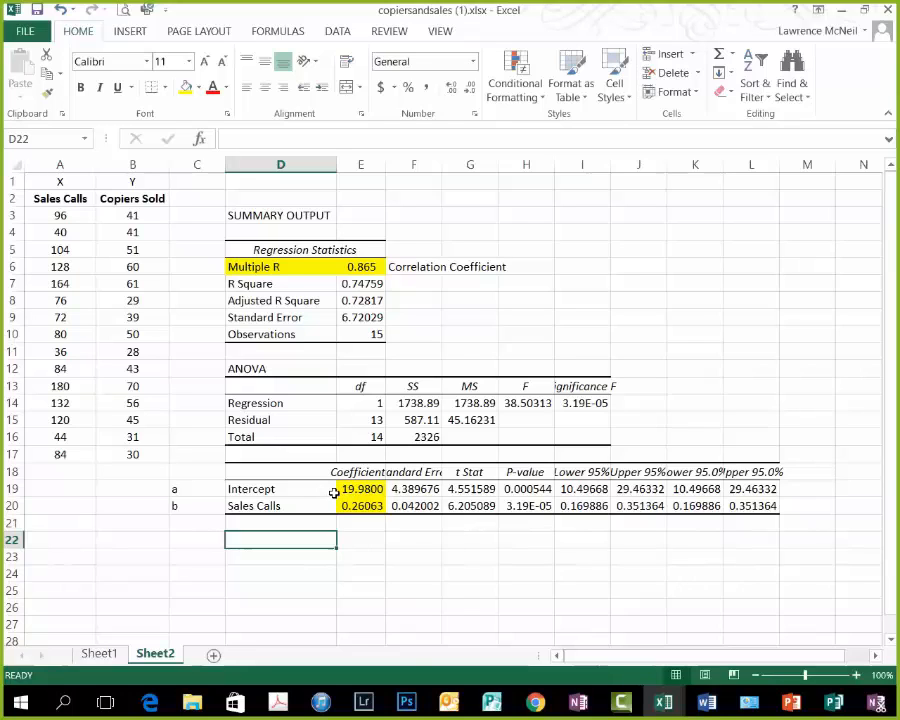
click(361, 489)
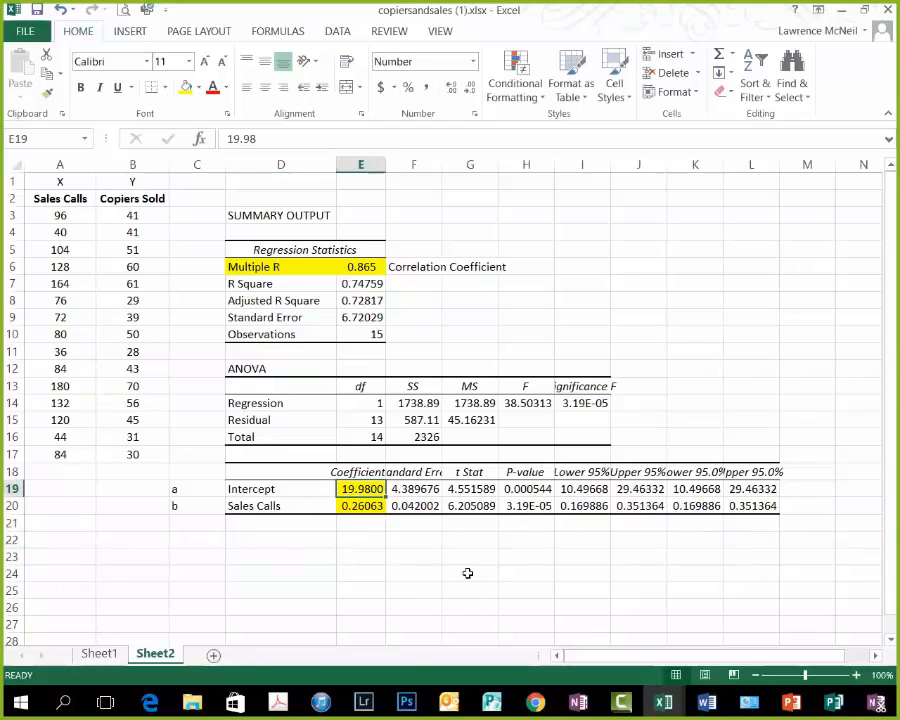
mouse_move(464, 571)
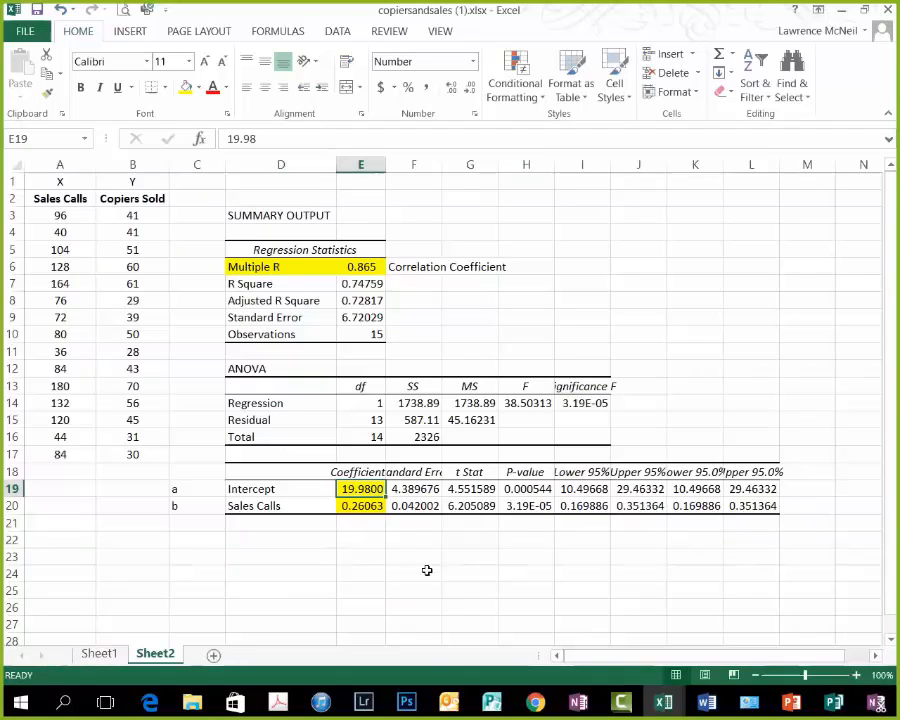
click(361, 505)
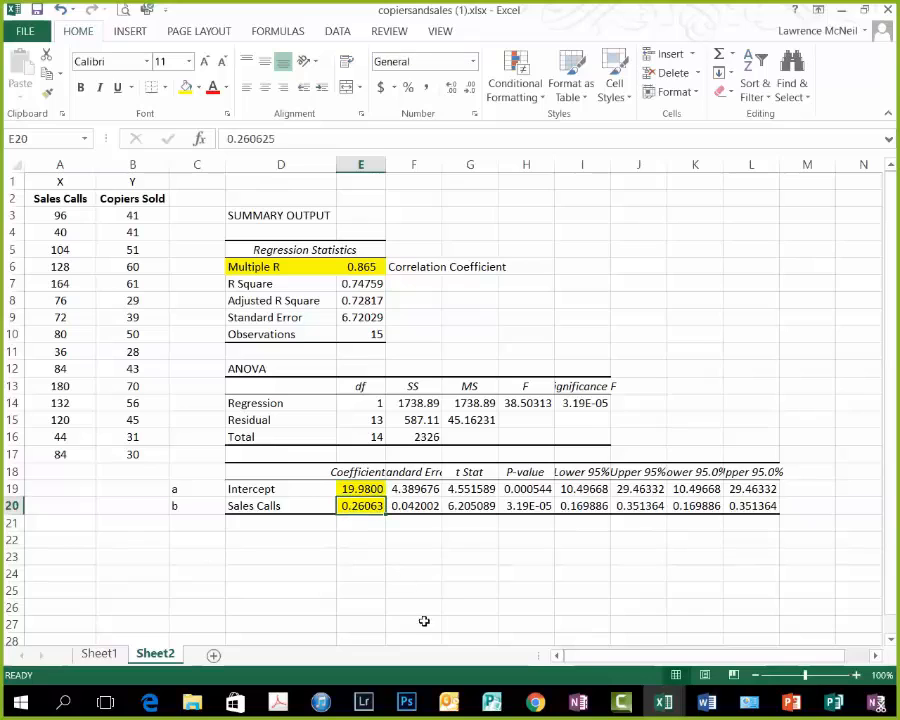